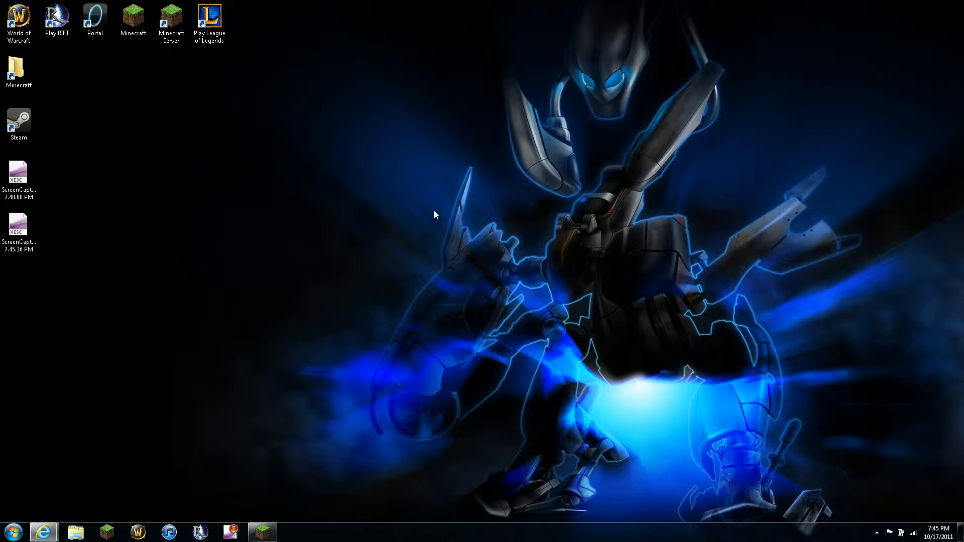
pyautogui.moveTo(434, 212)
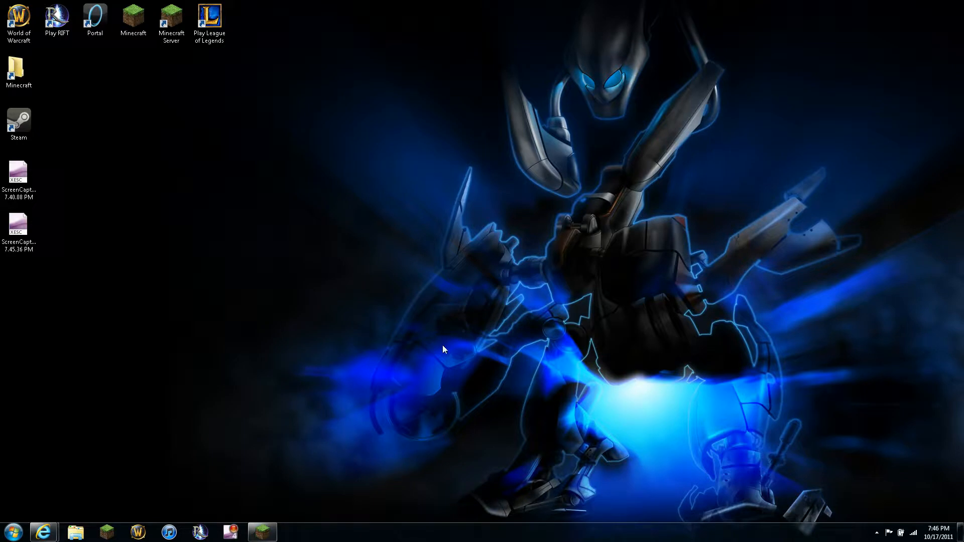
pyautogui.moveTo(58, 189)
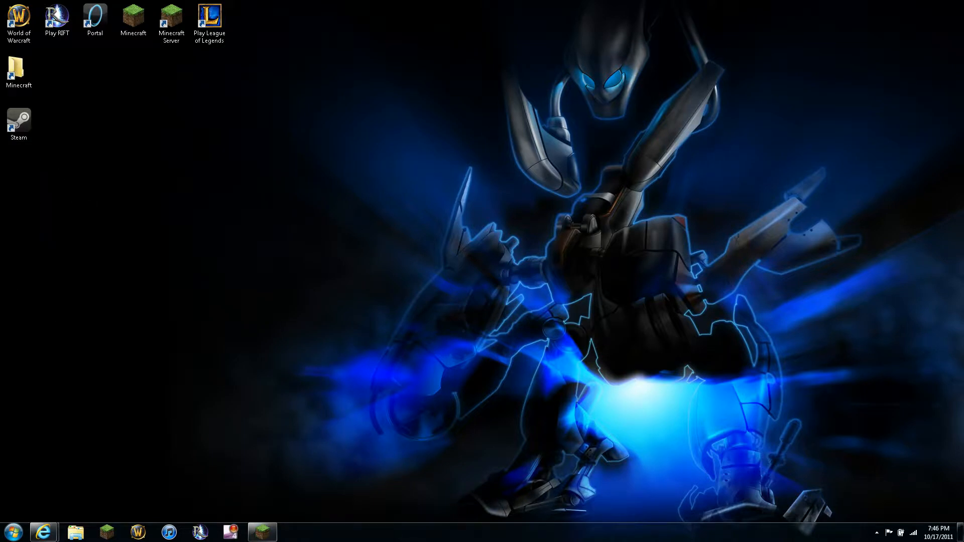
pyautogui.moveTo(113, 244)
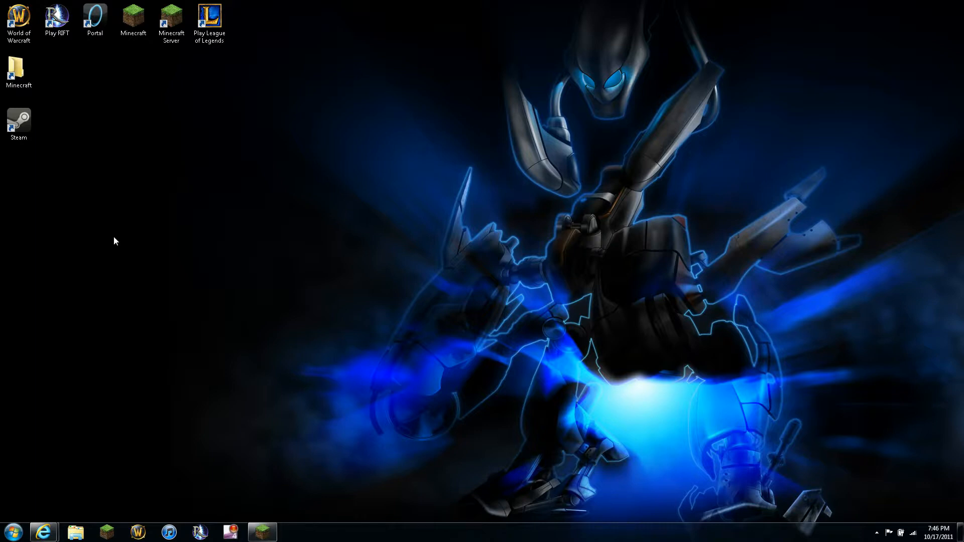
pyautogui.moveTo(115, 232)
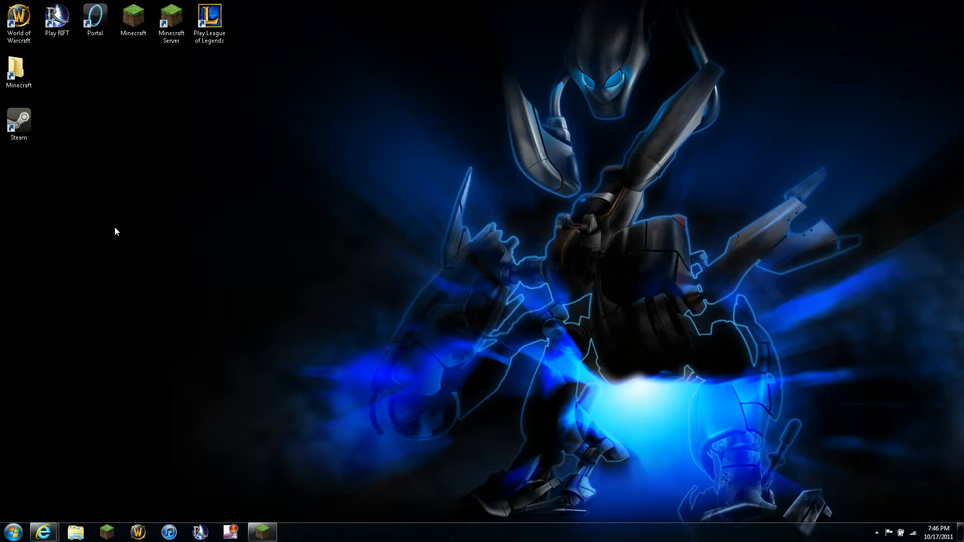
pyautogui.moveTo(113, 235)
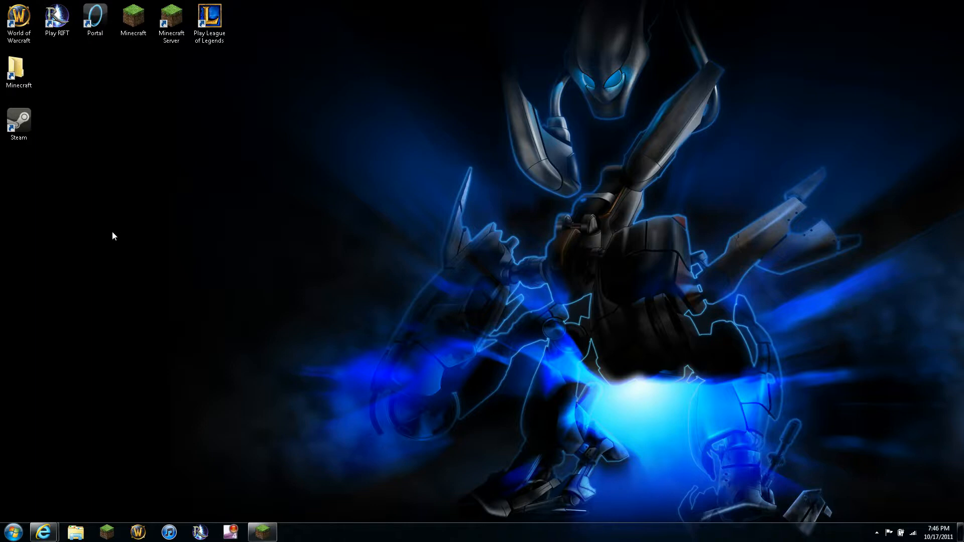
pyautogui.moveTo(273, 144)
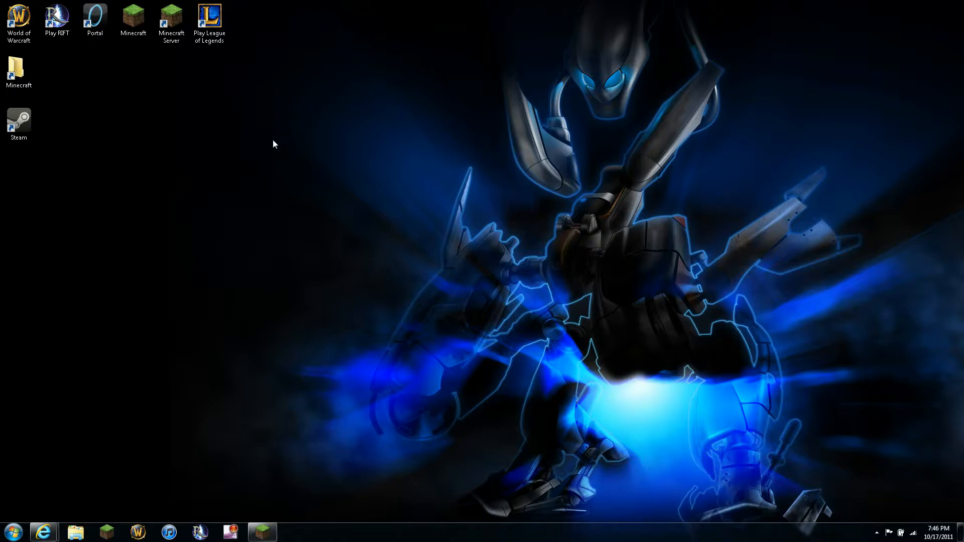
pyautogui.moveTo(273, 144); pyautogui.dragTo(3, 156)
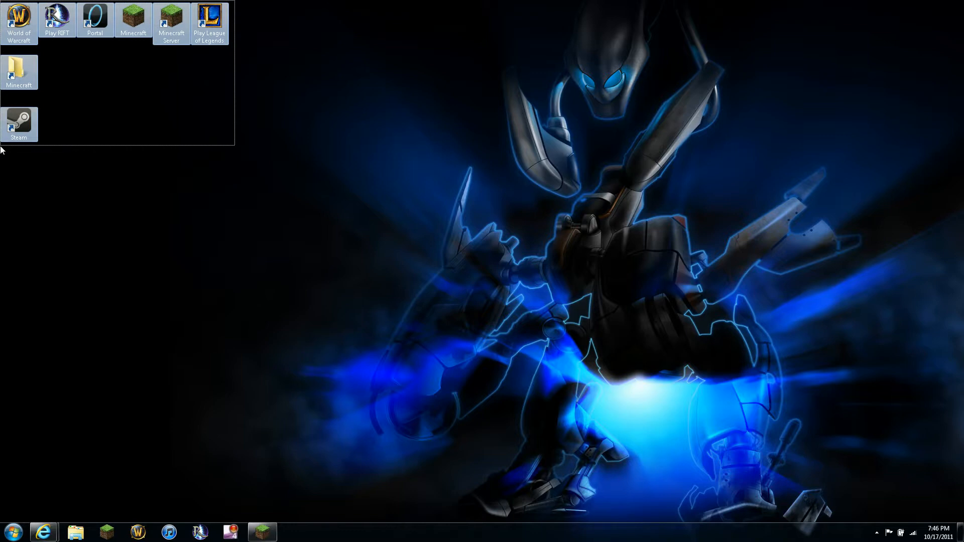
pyautogui.click(454, 219)
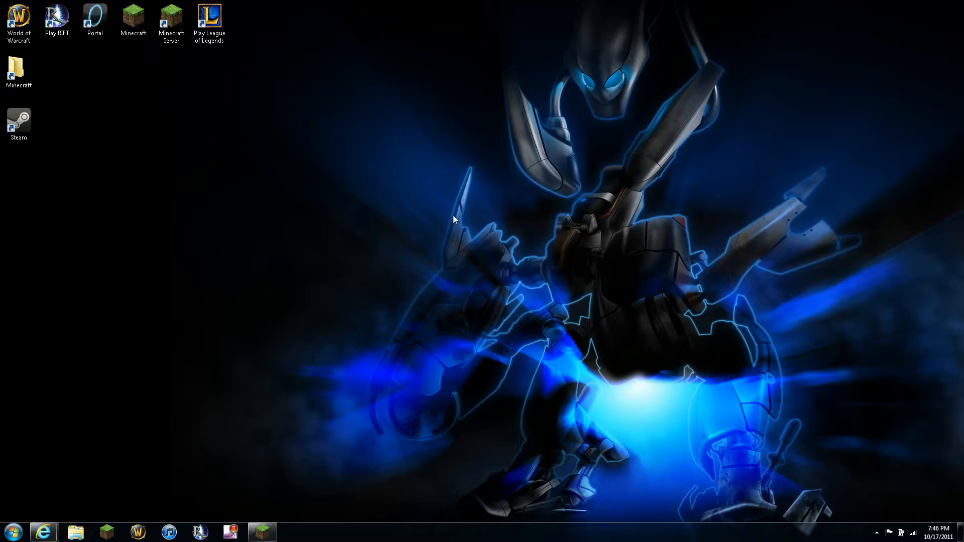
pyautogui.moveTo(452, 221)
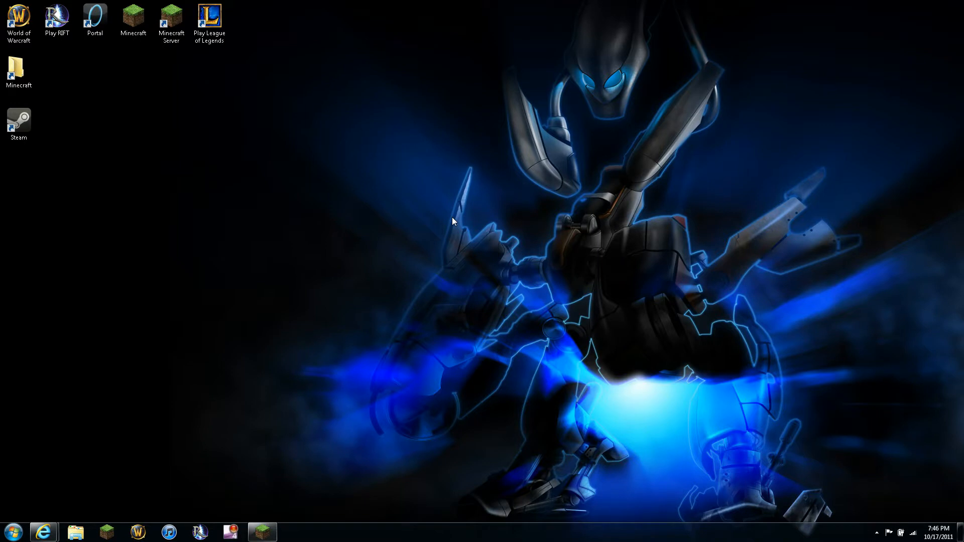
pyautogui.moveTo(447, 228)
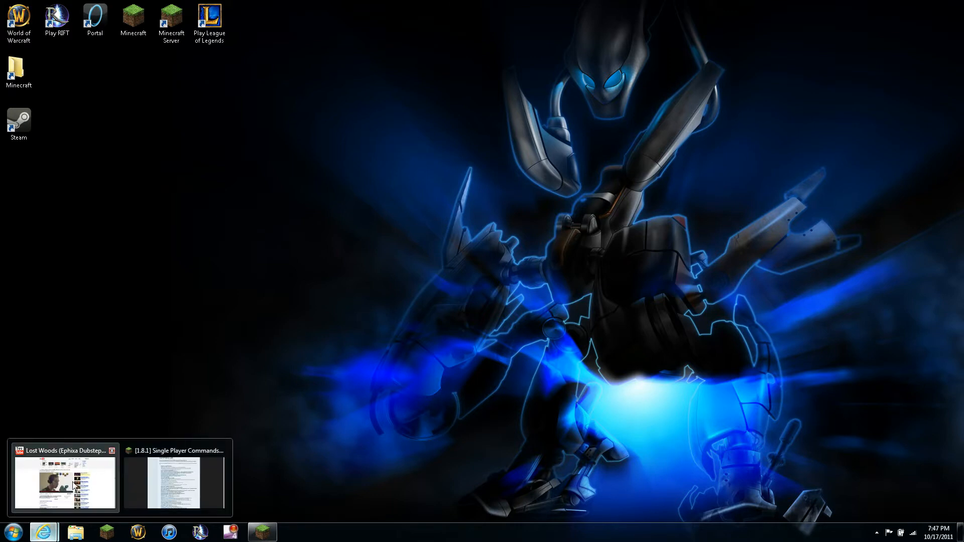
pyautogui.click(175, 479)
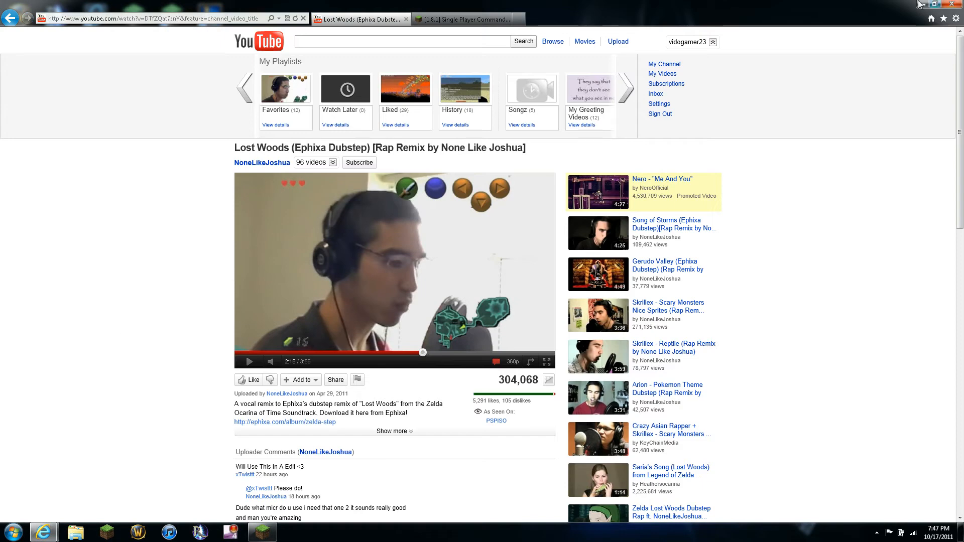
pyautogui.moveTo(269, 146)
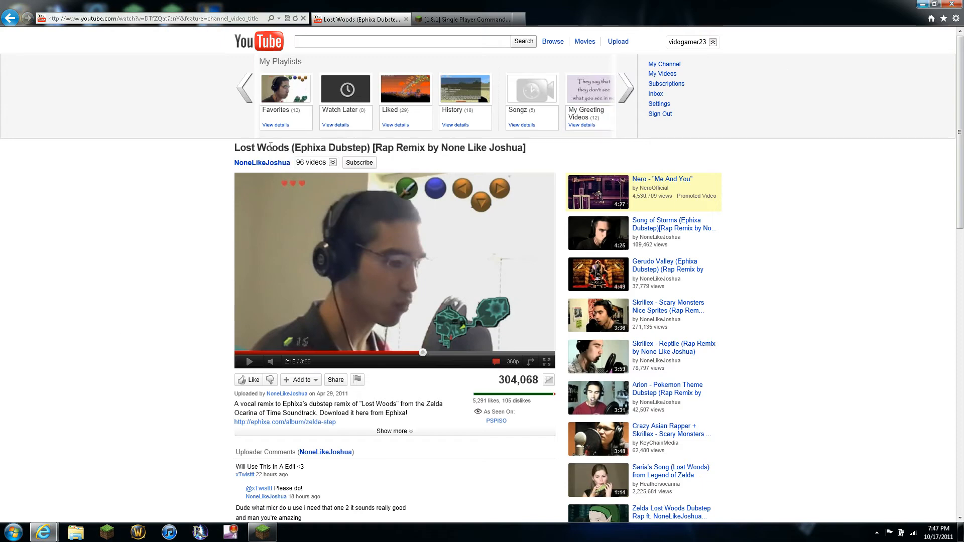
pyautogui.moveTo(397, 334)
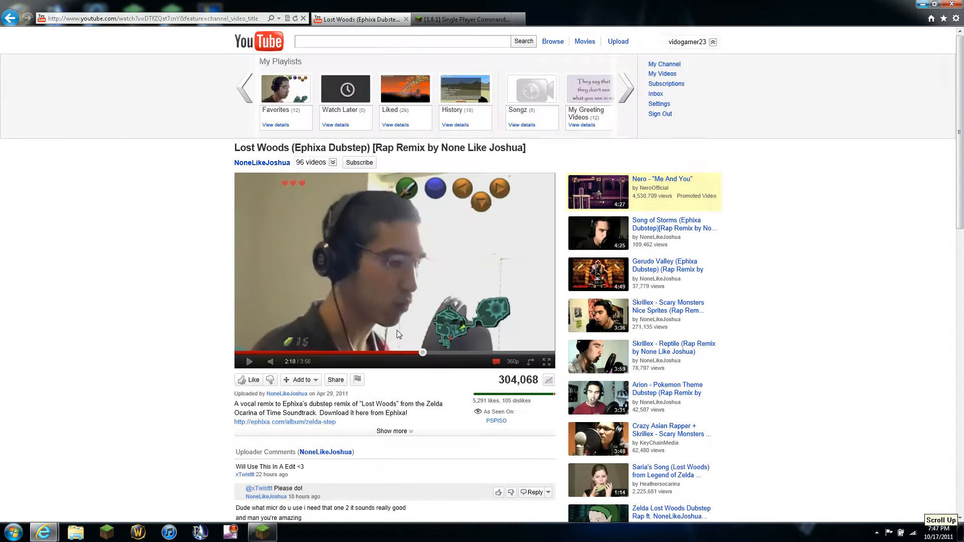
pyautogui.moveTo(558, 114)
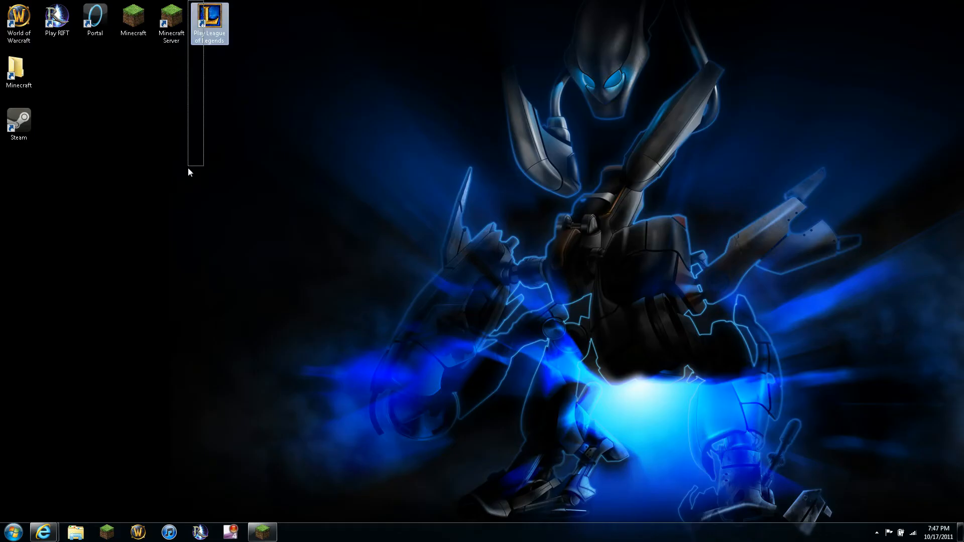
pyautogui.click(556, 363)
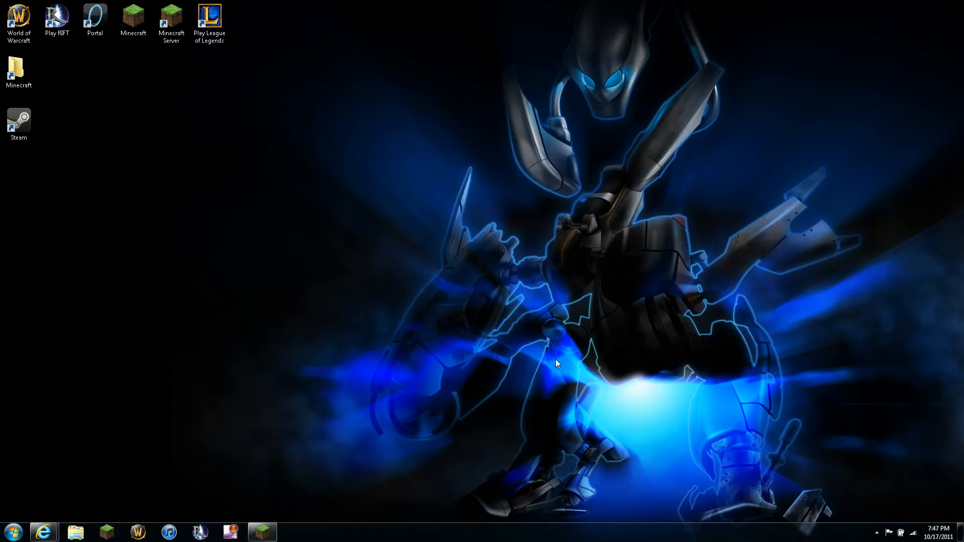
pyautogui.moveTo(657, 342)
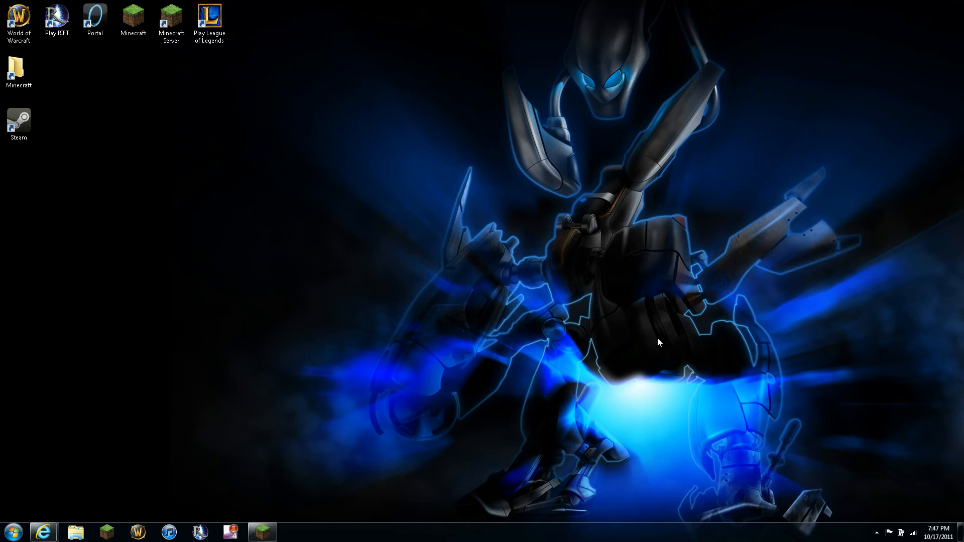